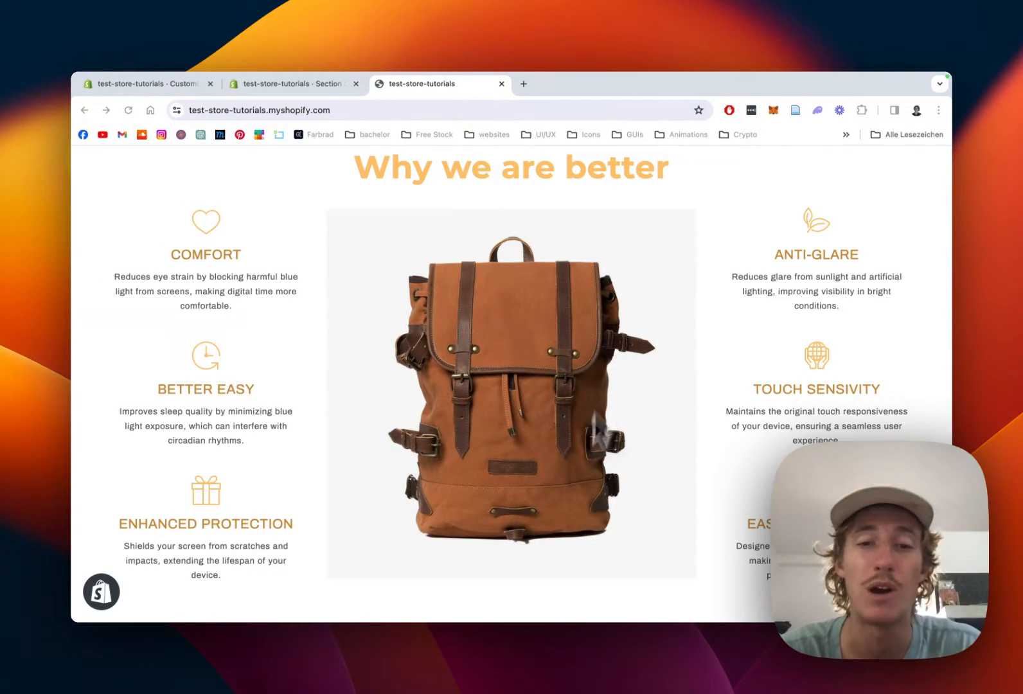
mouse_move(494, 311)
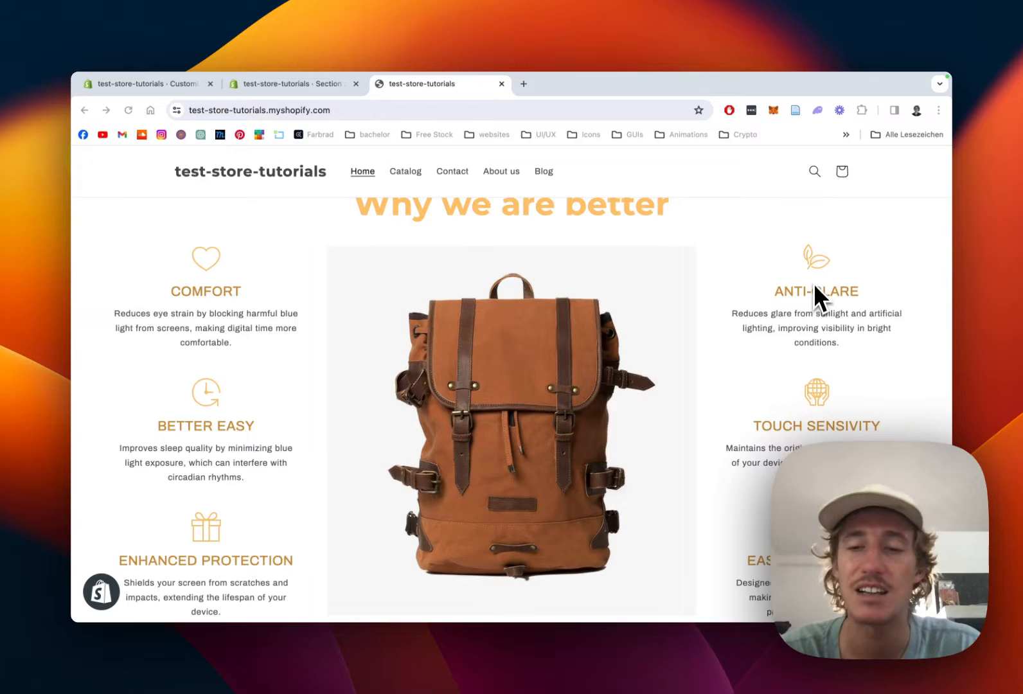
Scroll Explore Sections down to the Feature #13 card in the Section Store.
scroll(down, 3)
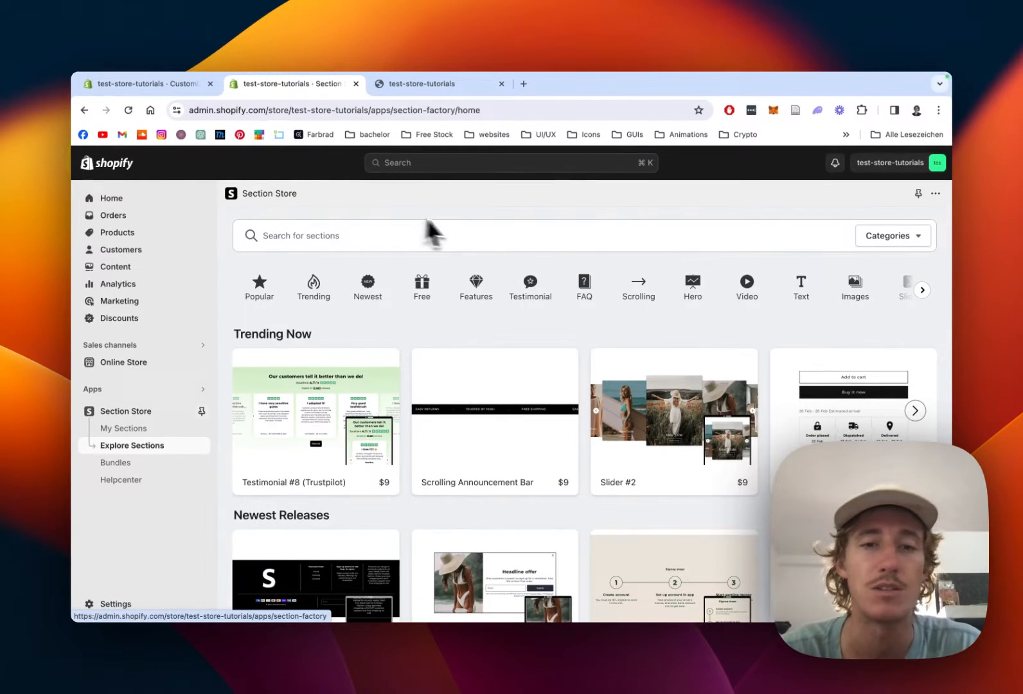
scroll(down, 3)
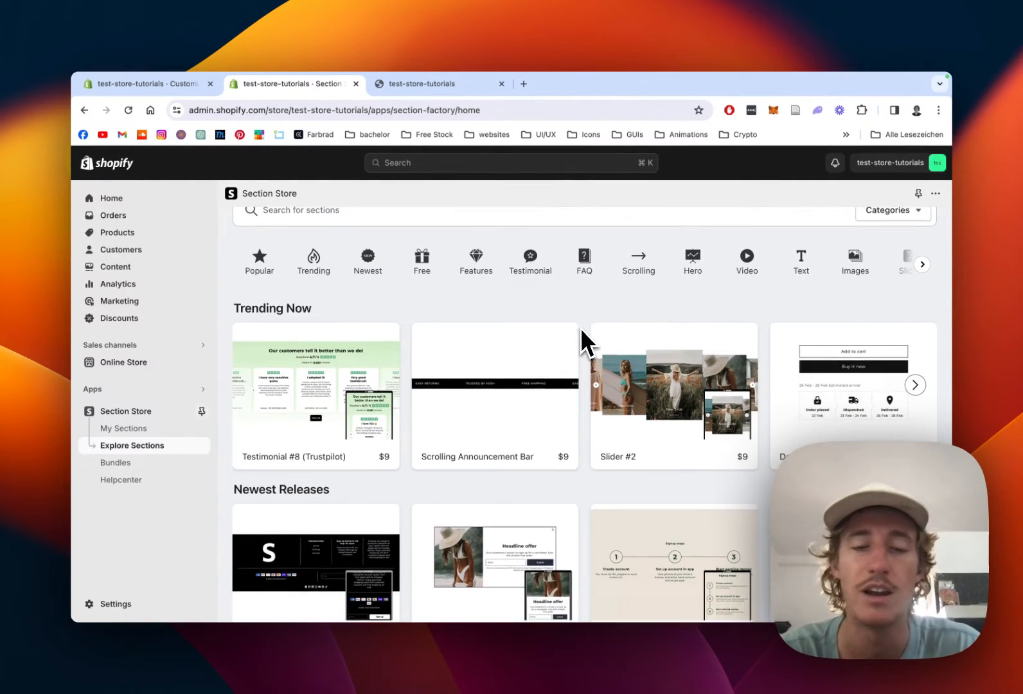
scroll(down, 3)
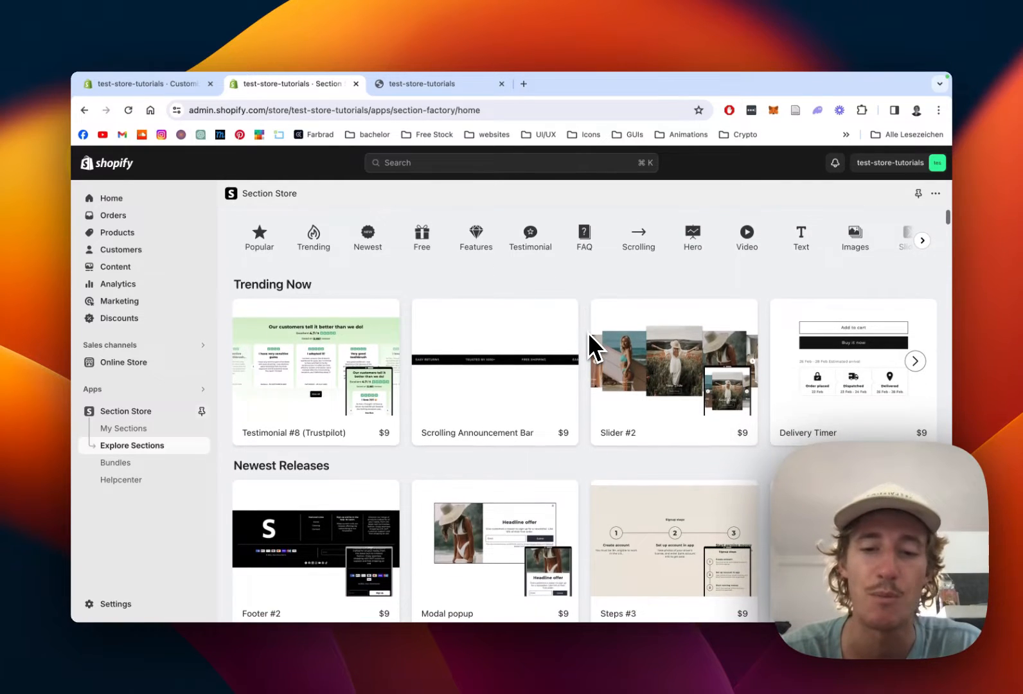
scroll(down, 3)
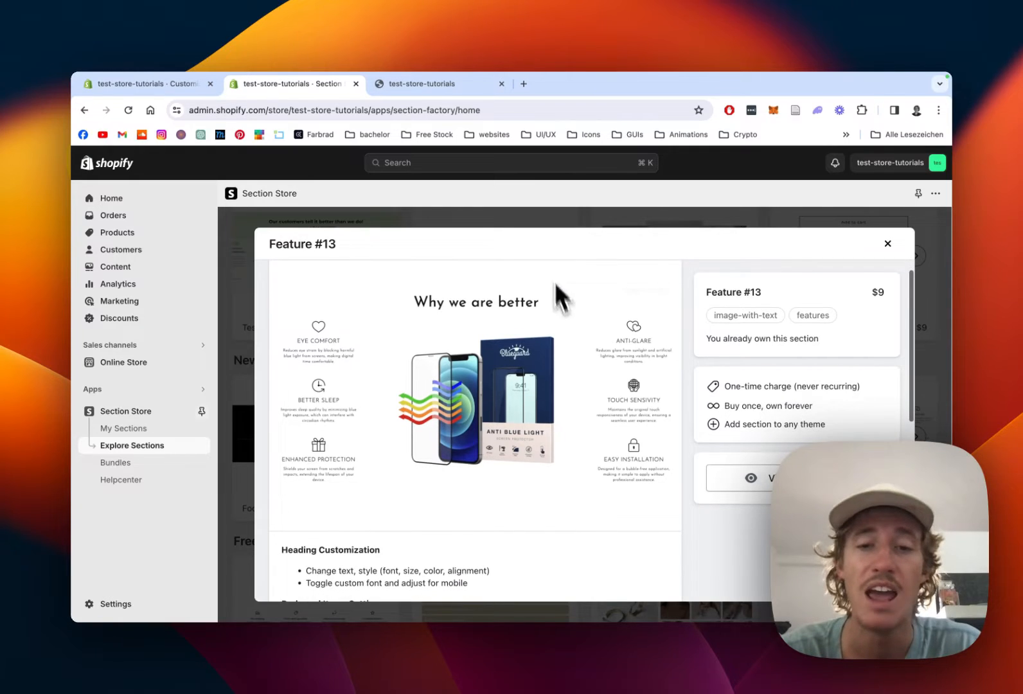
mouse_move(342, 379)
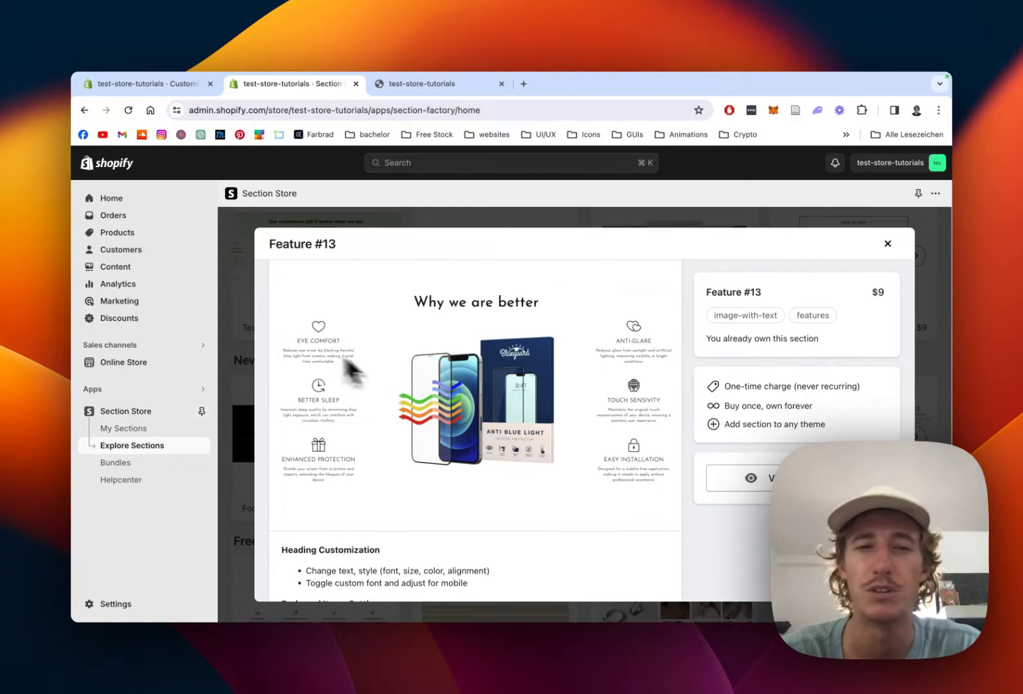
mouse_move(647, 383)
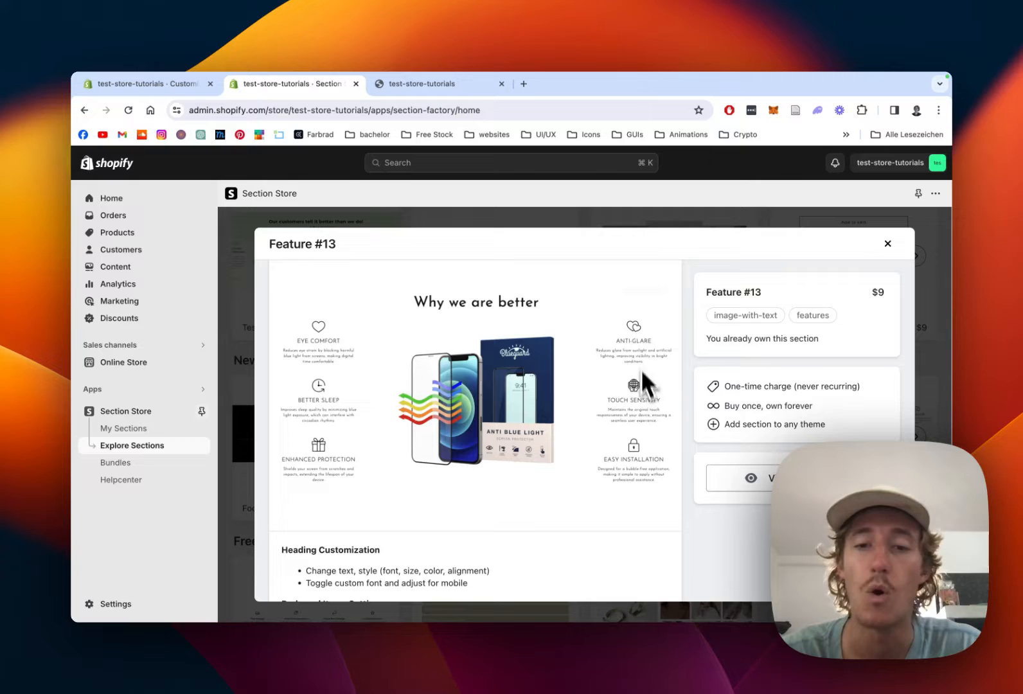
mouse_move(606, 407)
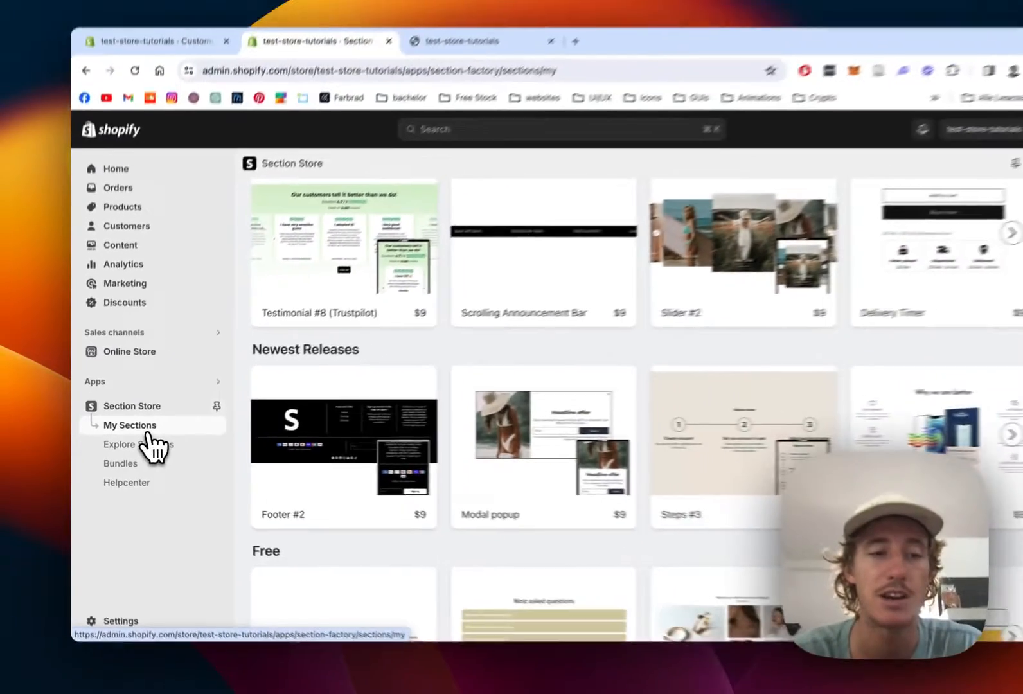
Show My Sections with Feature #13 owned, then launch Customize into the Dawn theme editor.
click(129, 425)
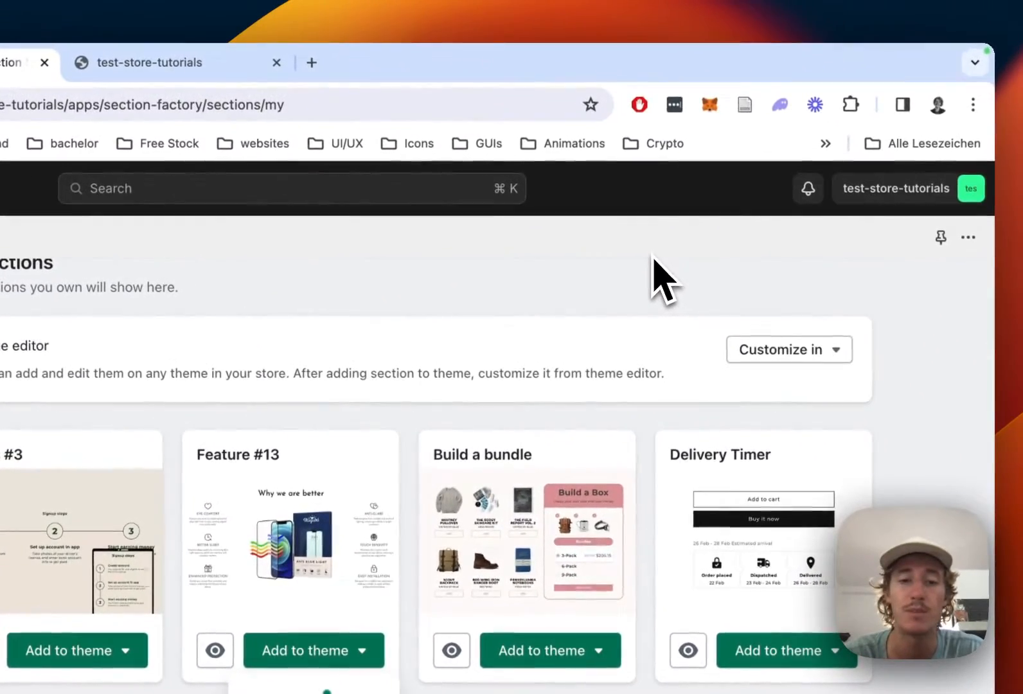
click(788, 350)
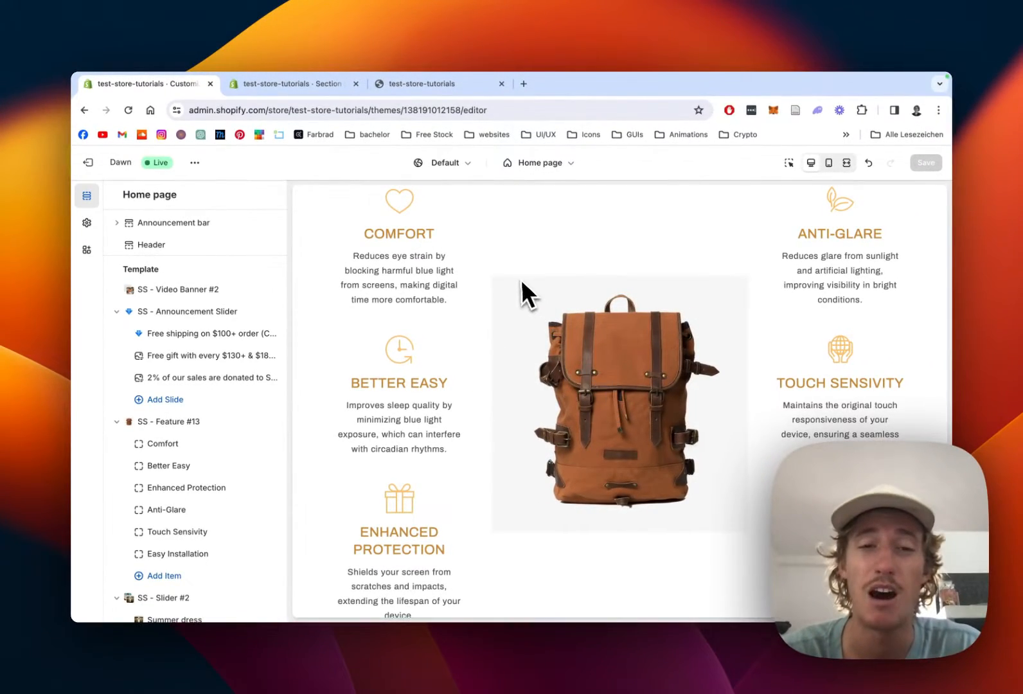
mouse_move(577, 310)
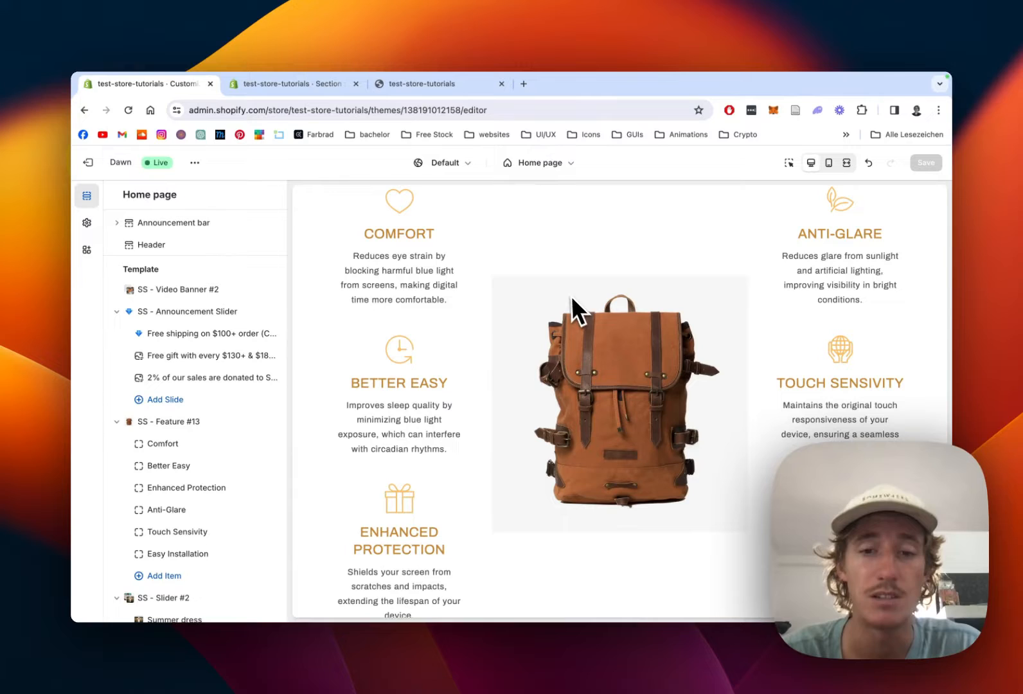
mouse_move(573, 305)
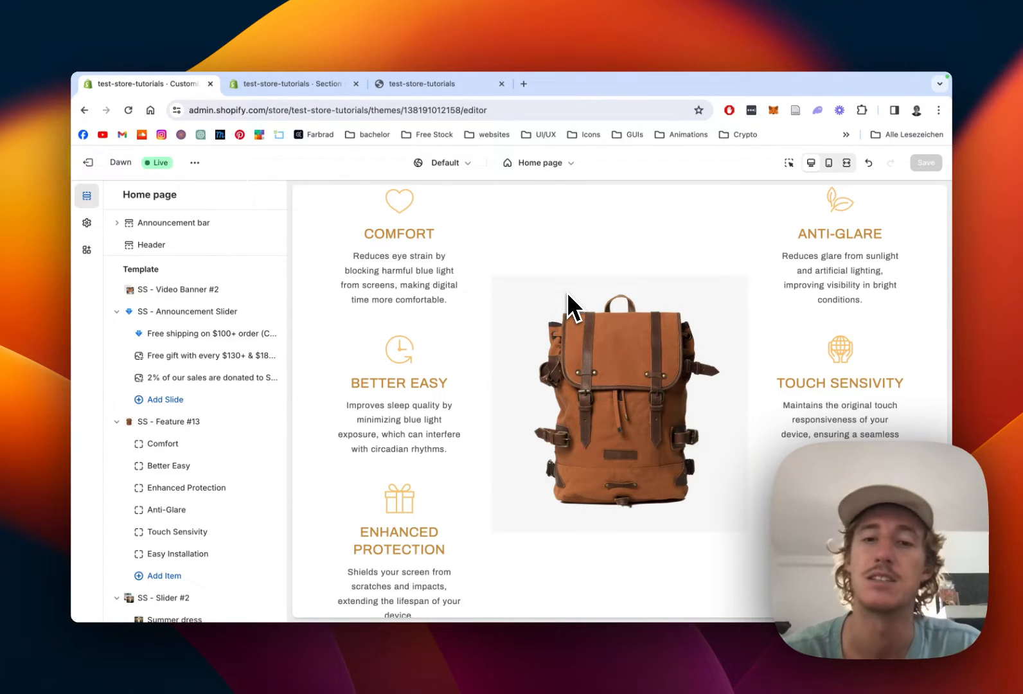
Scroll the home page preview down to the SS - Feature #13 section beside the backpack image.
scroll(down, 3)
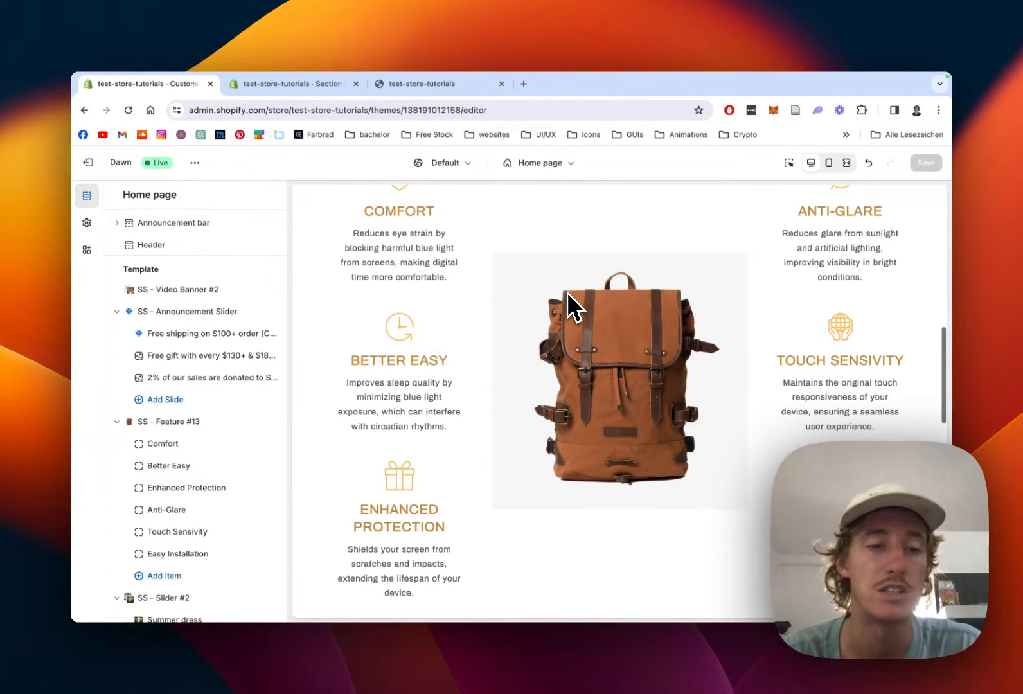
mouse_move(359, 395)
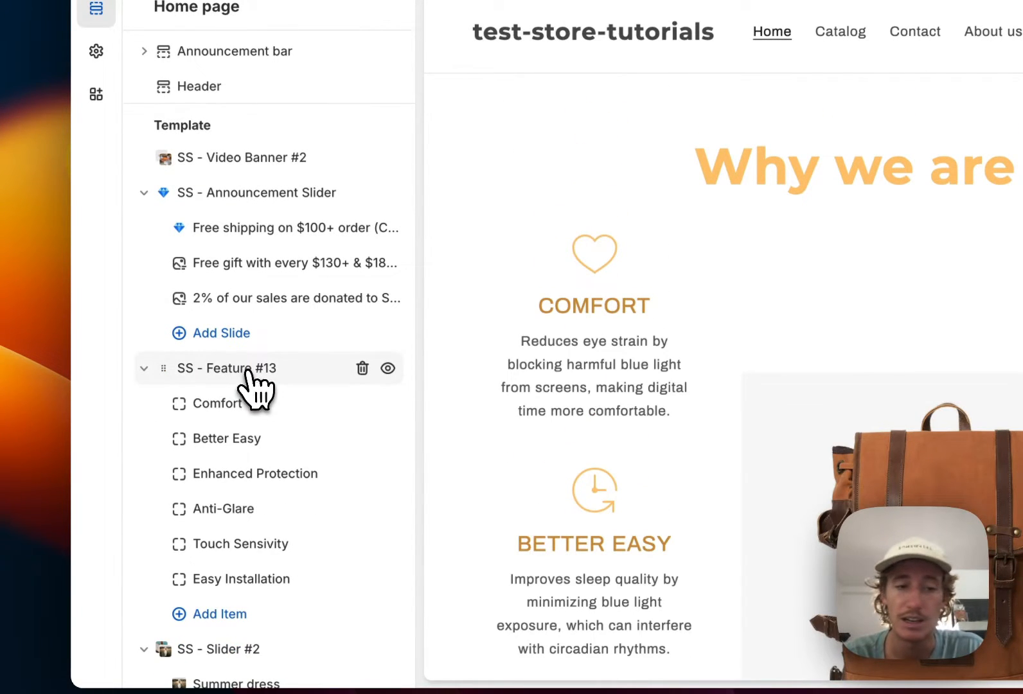
Replace the Feature #13 backpack image with the HarrietChambray shirt JPG and confirm with Done.
click(225, 367)
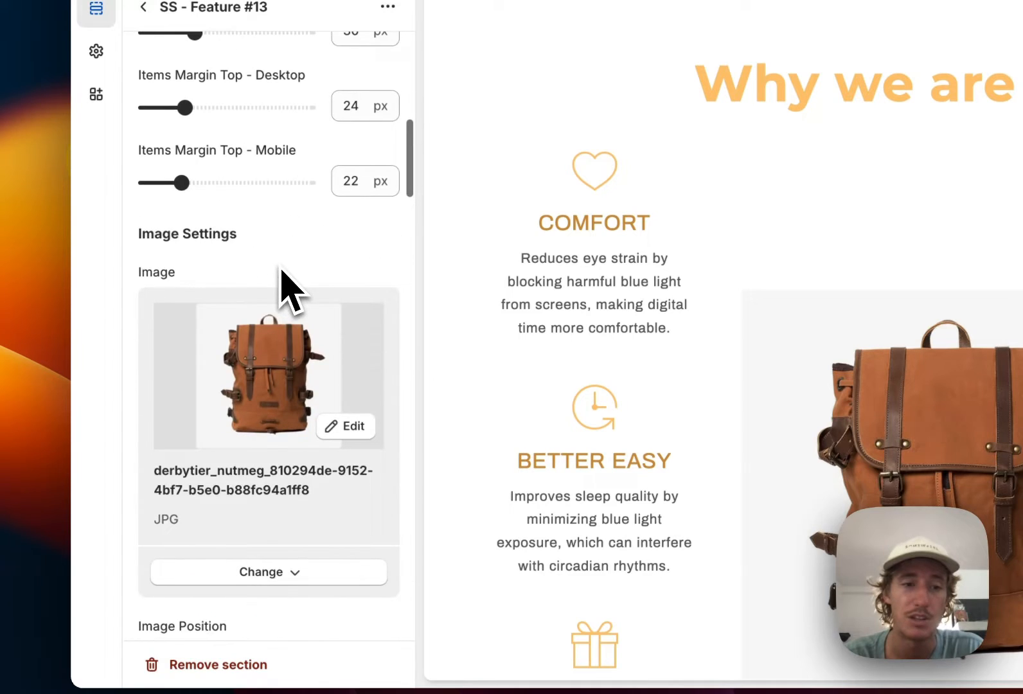
scroll(down, 3)
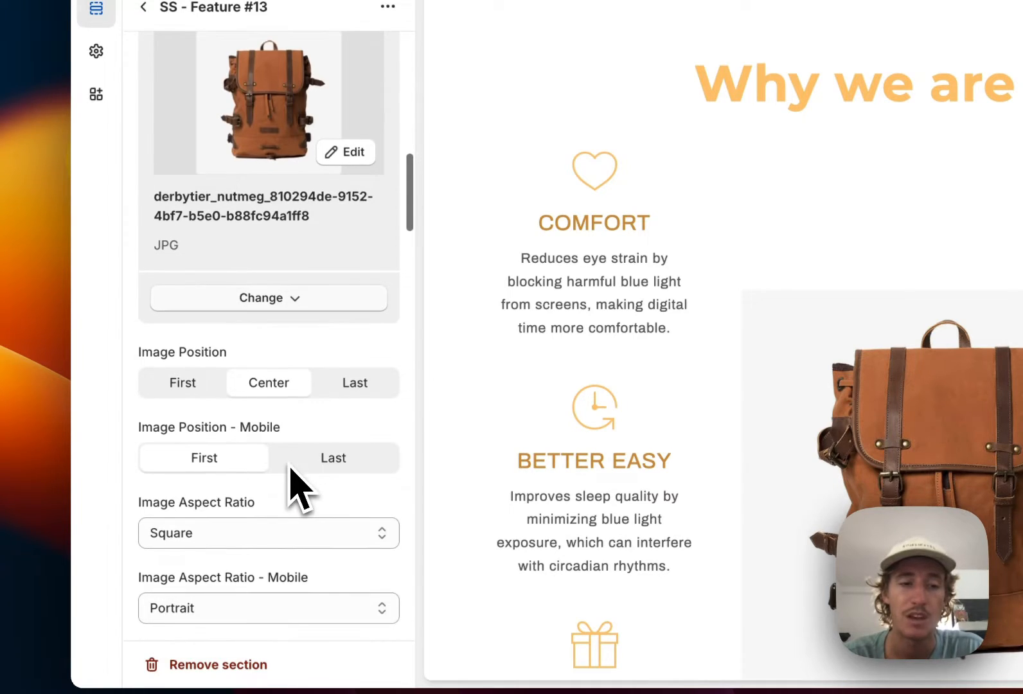
click(261, 297)
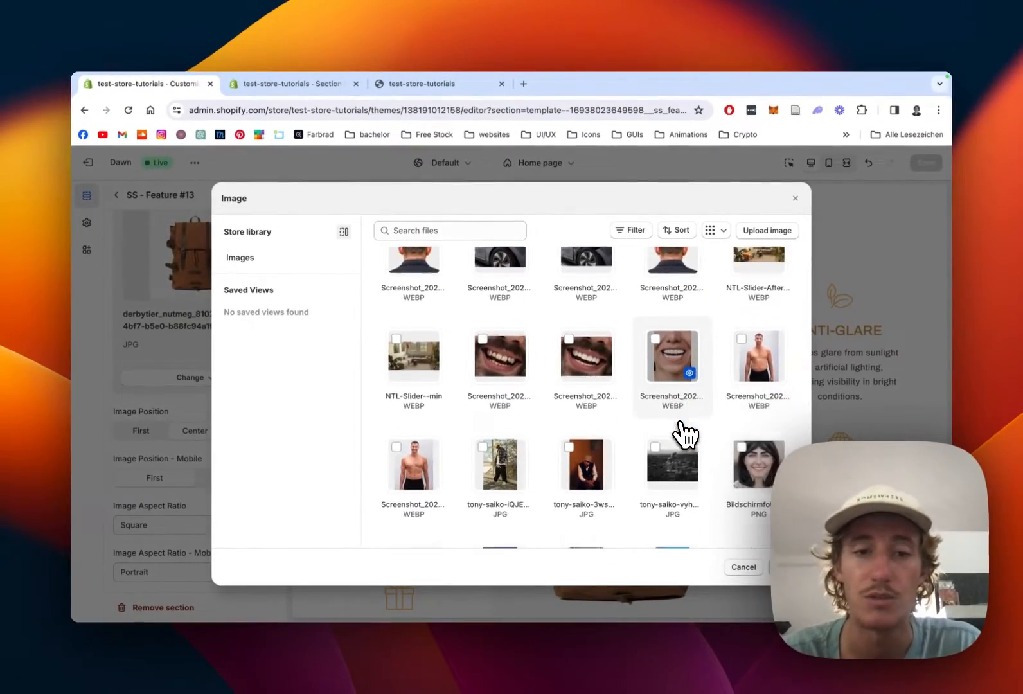
scroll(down, 3)
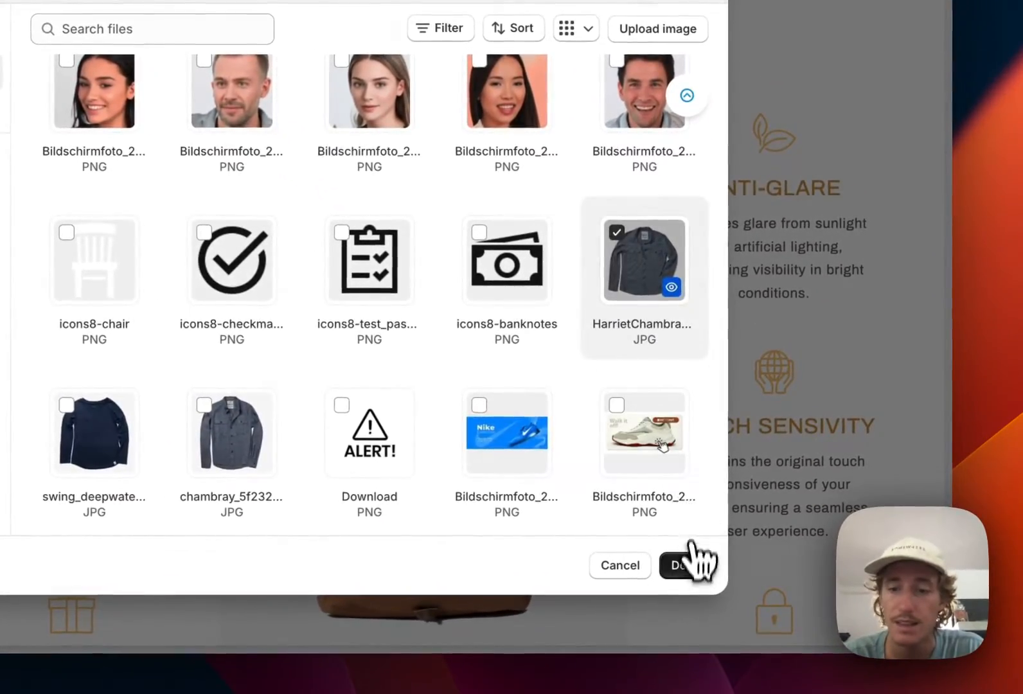
click(688, 565)
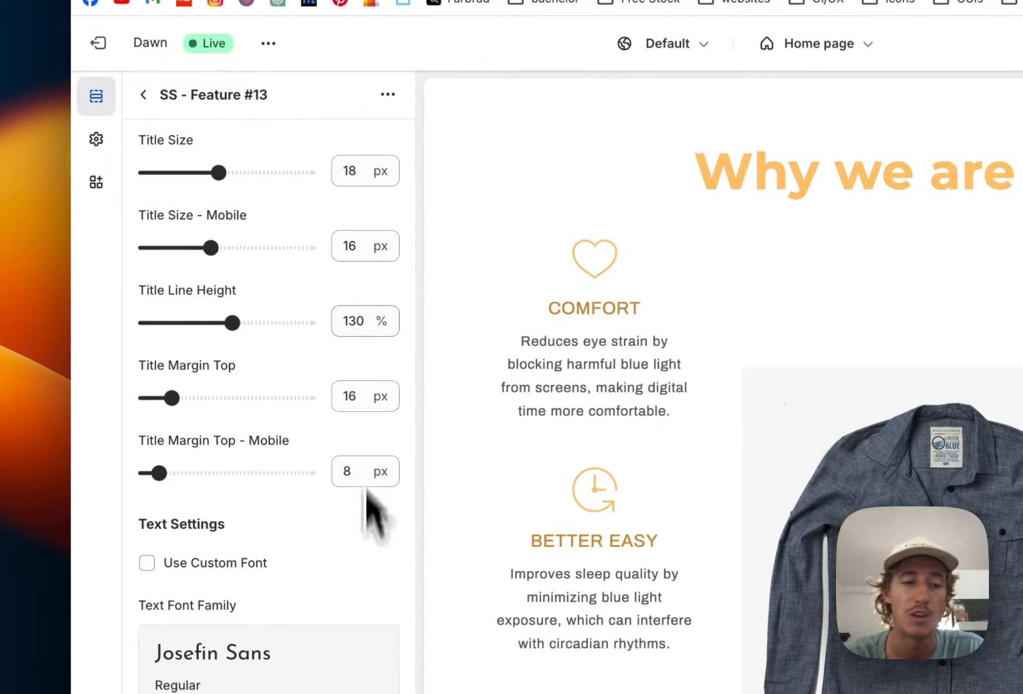
scroll(down, 3)
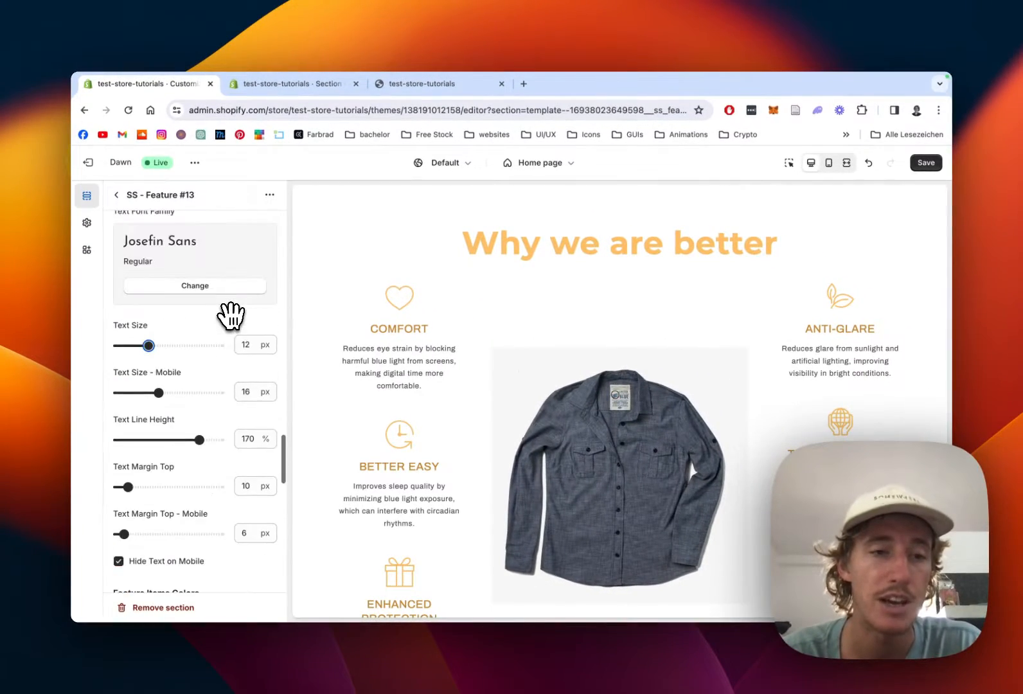
scroll(down, 3)
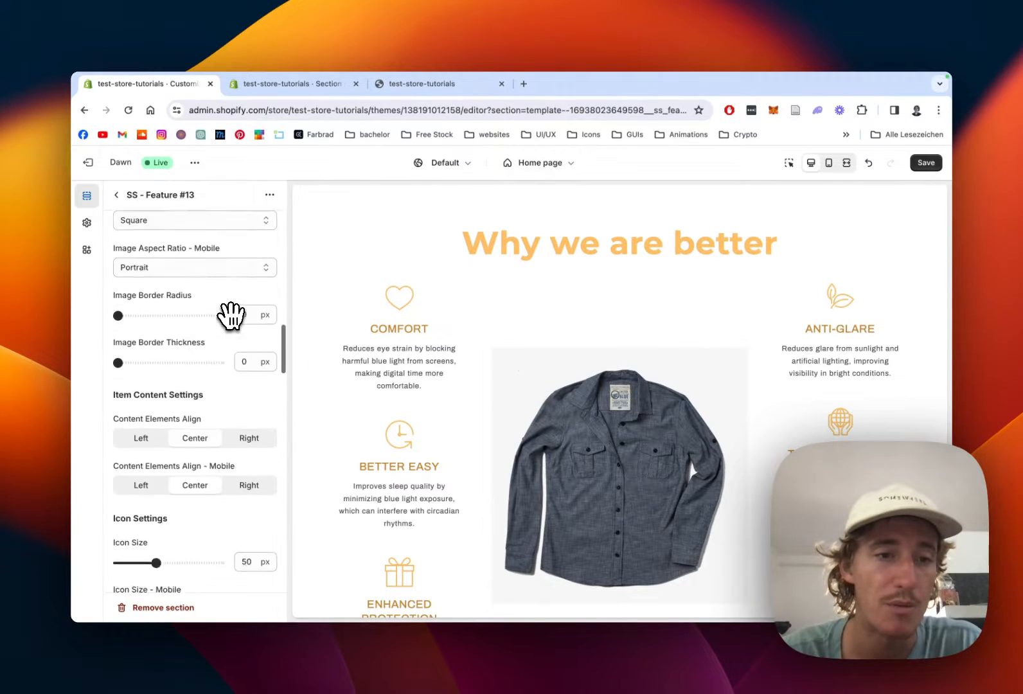
scroll(down, 3)
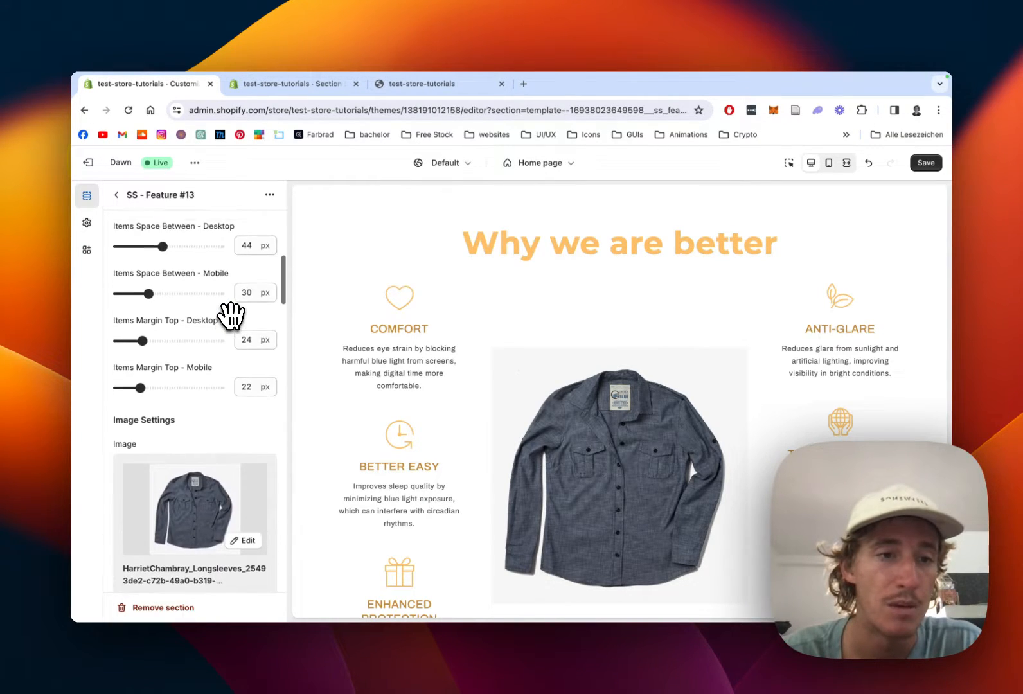
scroll(down, 3)
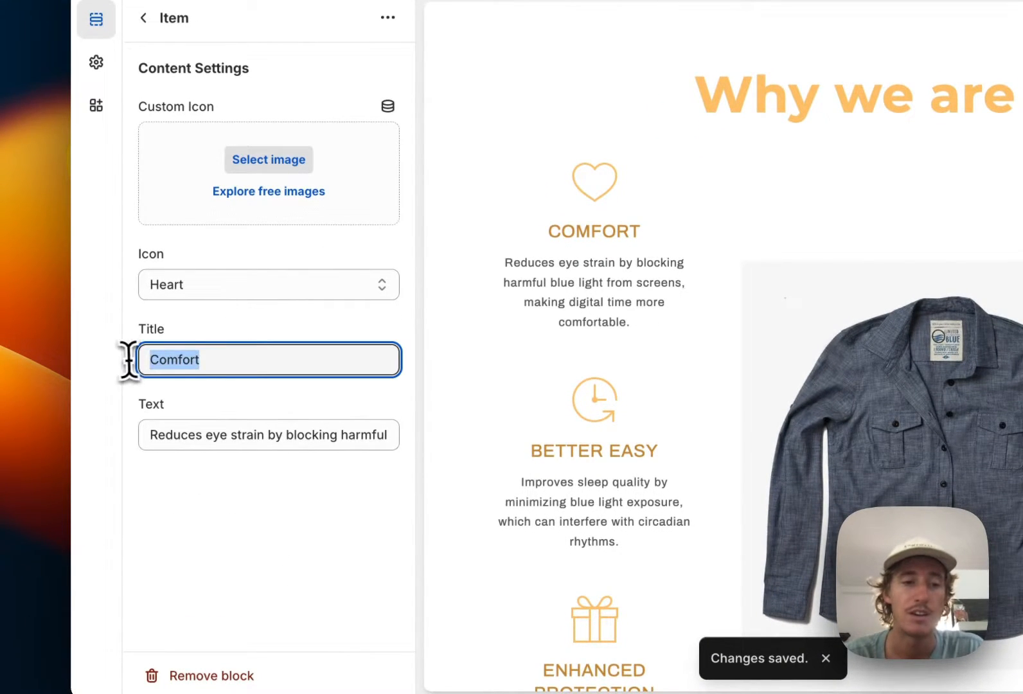
Title the first item 'very comfortable' and set its icon to Globe.
text(very comfo)
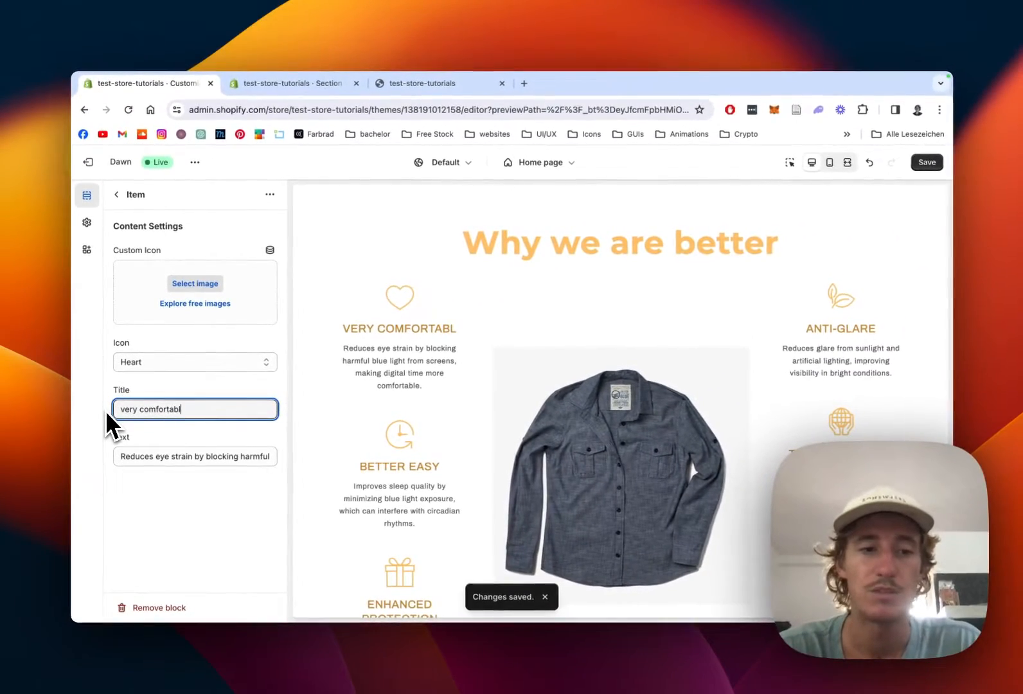
text(e)
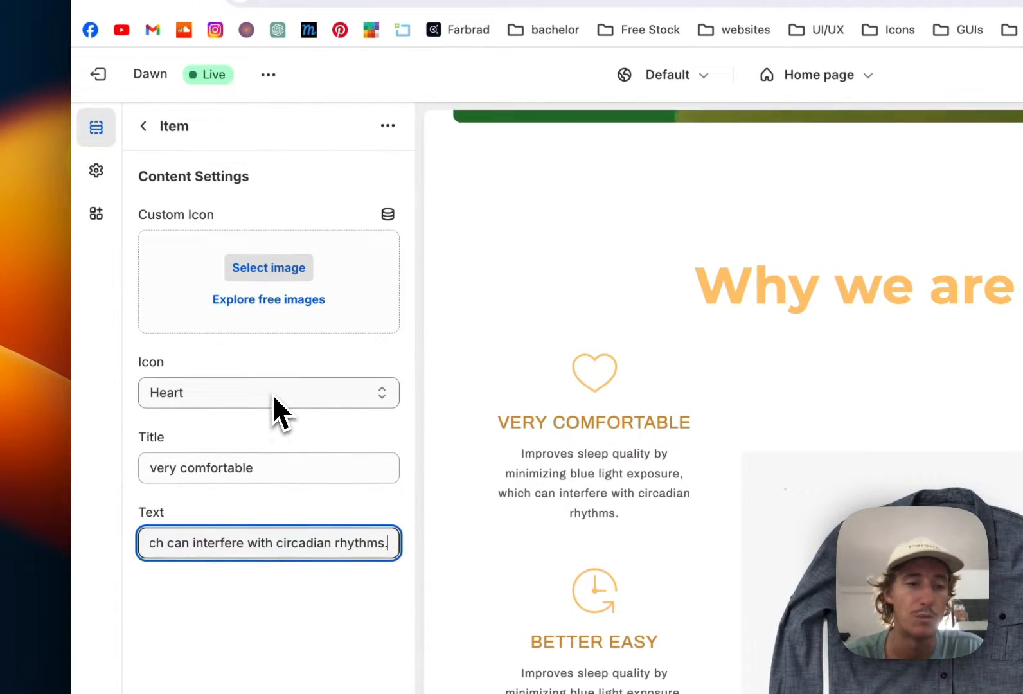
click(267, 392)
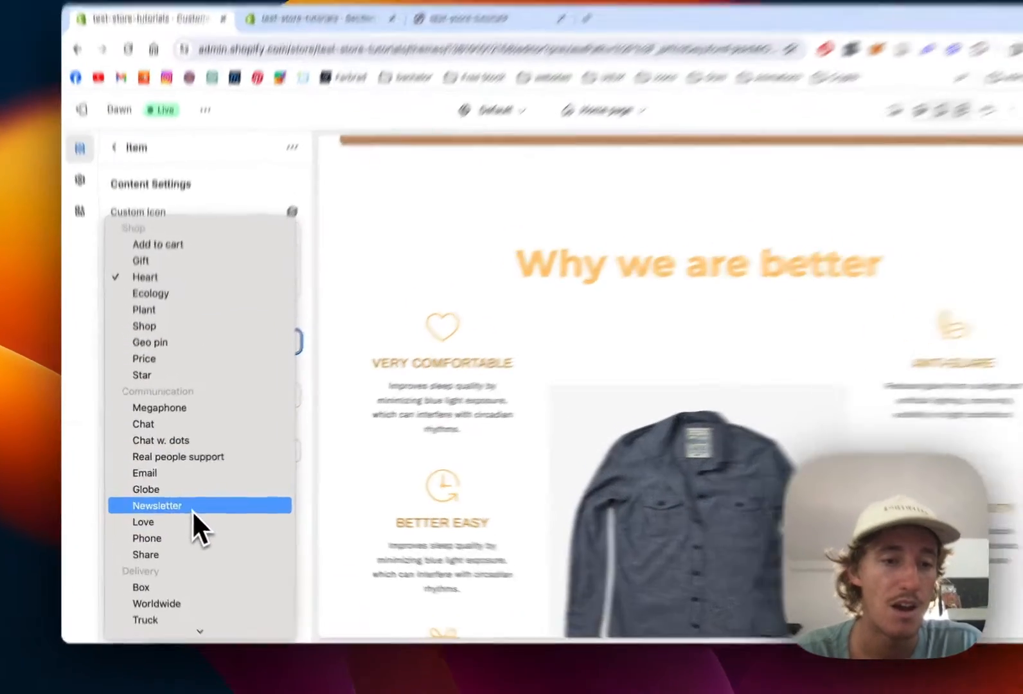
click(146, 489)
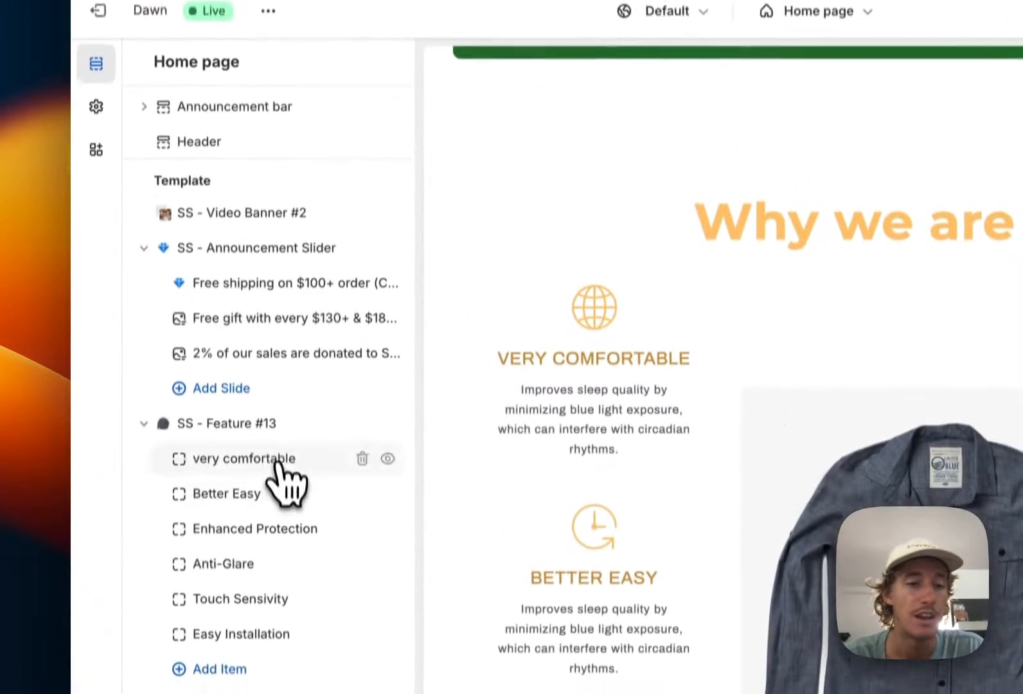
Set the Feature #13 Icon Color to blue #334FB4 in the section settings.
click(242, 459)
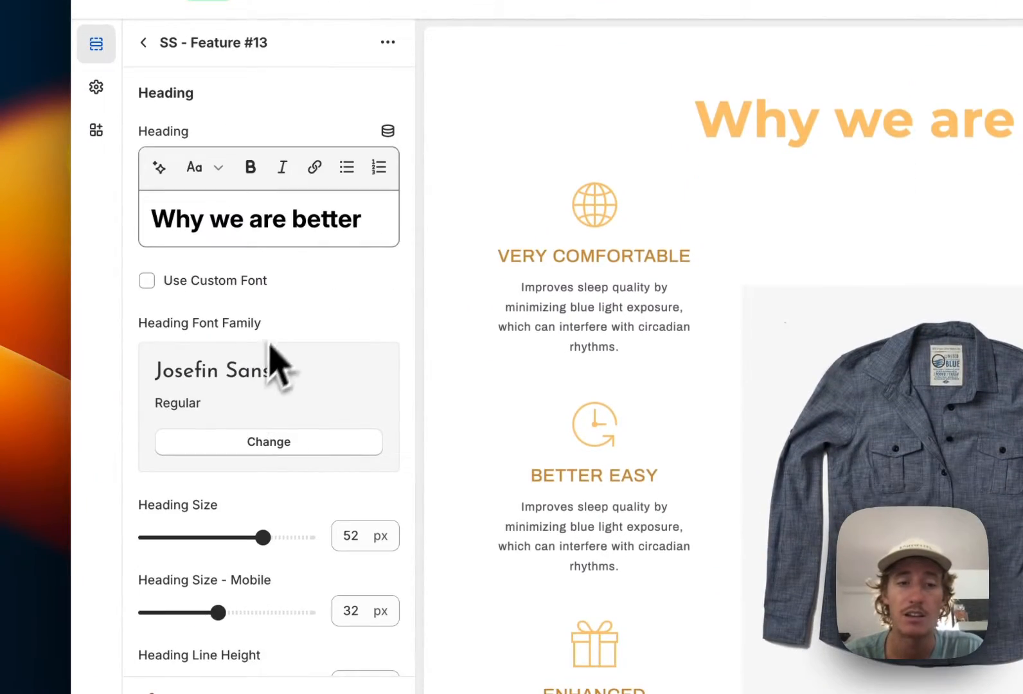
scroll(down, 3)
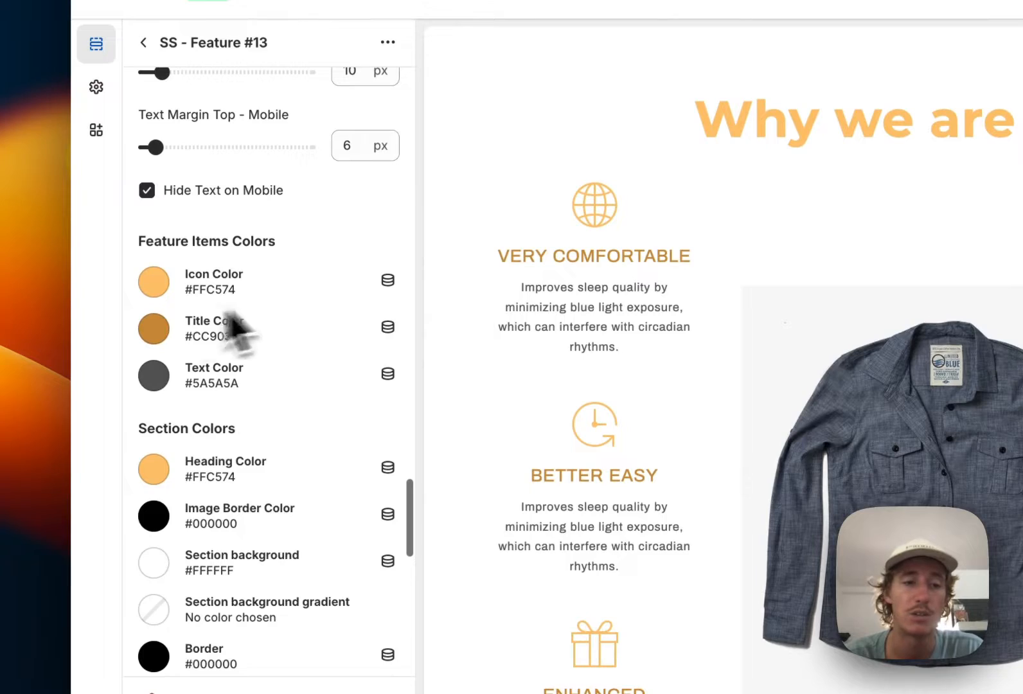
click(154, 281)
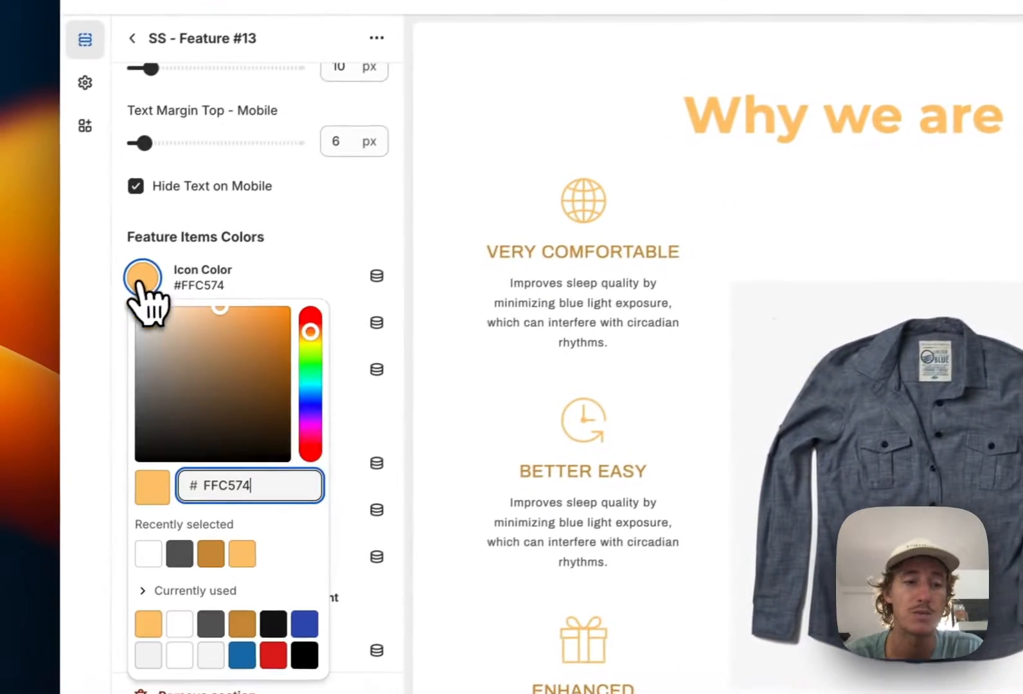
click(315, 552)
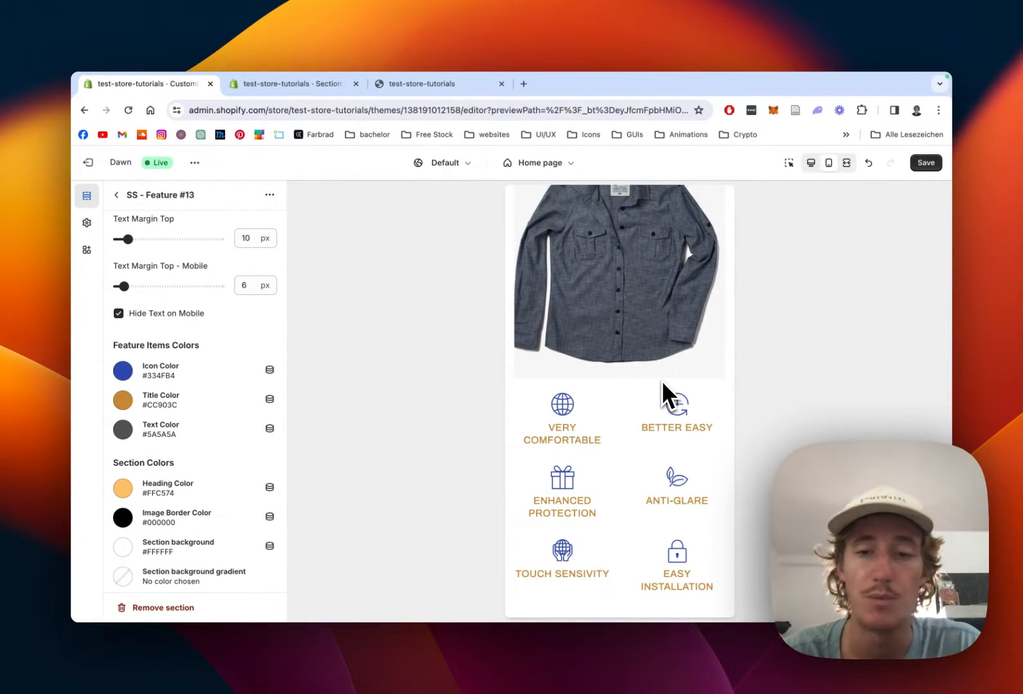
mouse_move(811, 163)
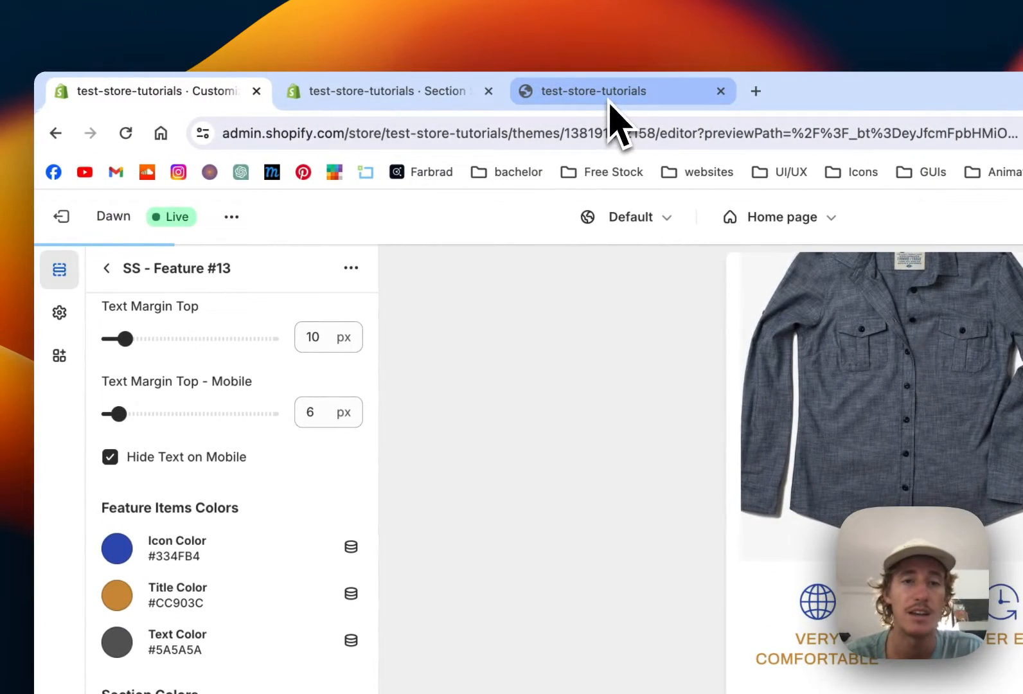
Switch to the live storefront and scroll to the Why we are better section with blue icons.
click(600, 91)
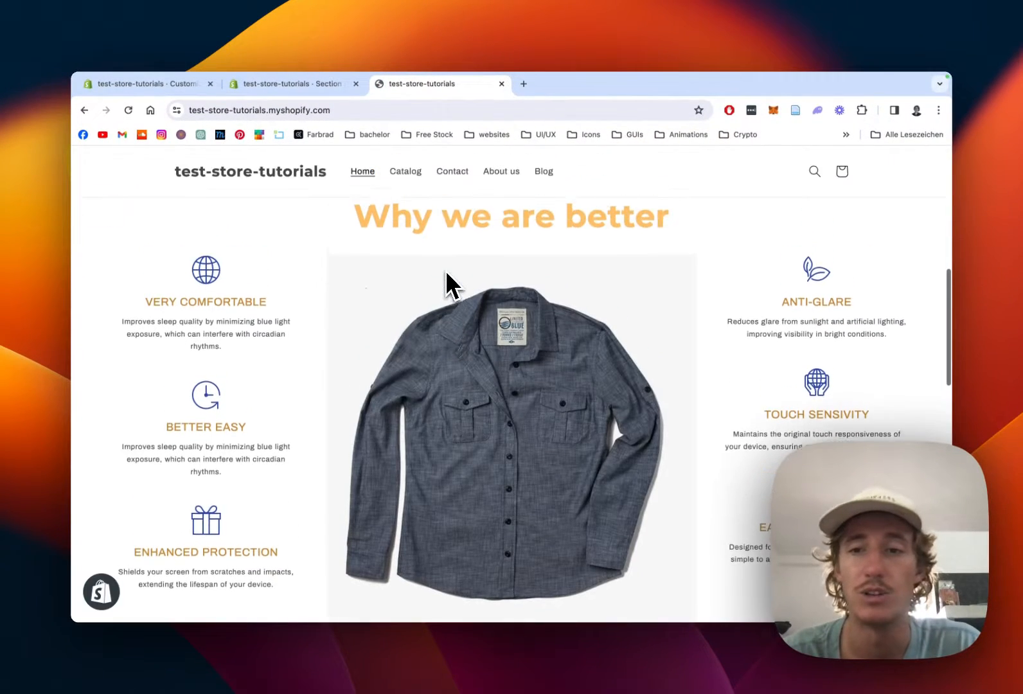
scroll(down, 3)
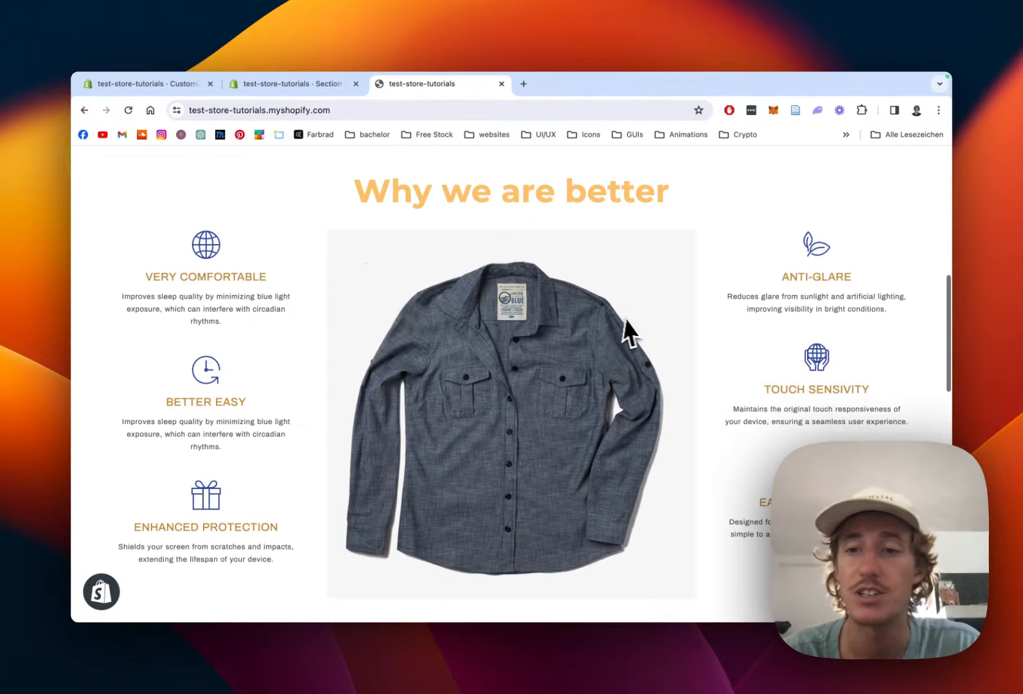
scroll(down, 3)
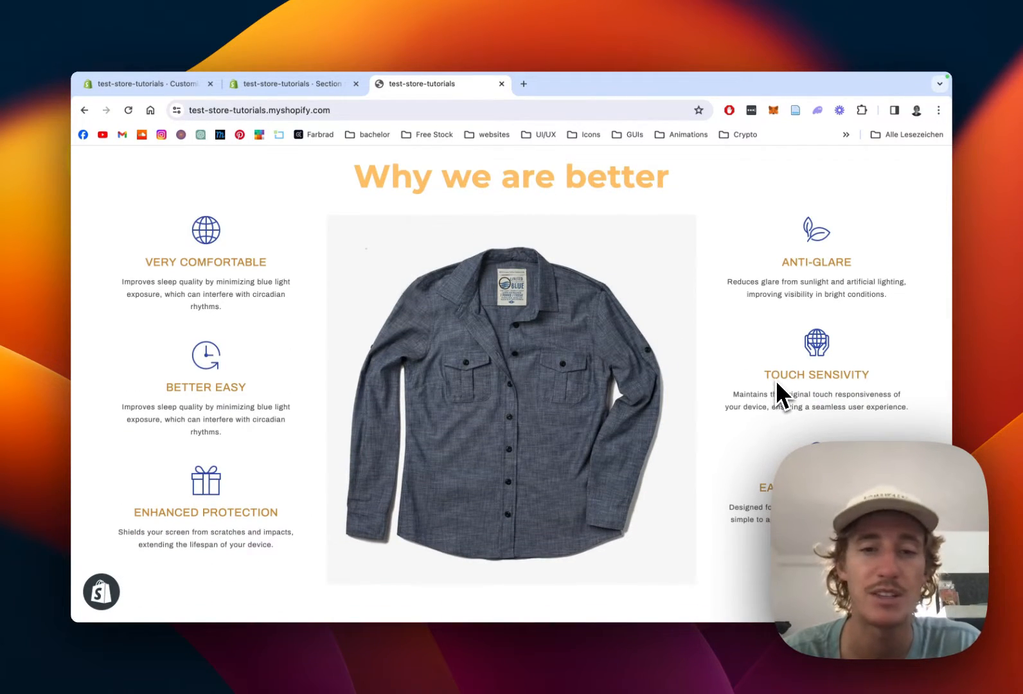